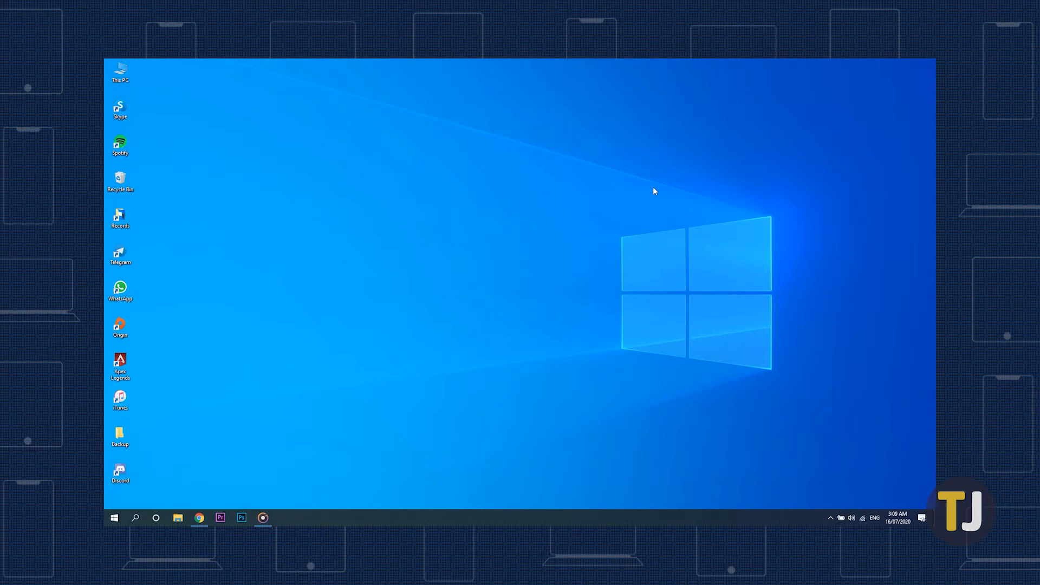
- Bring up the Start menu showing the recently added apps and pinned tiles
left_click(114, 518)
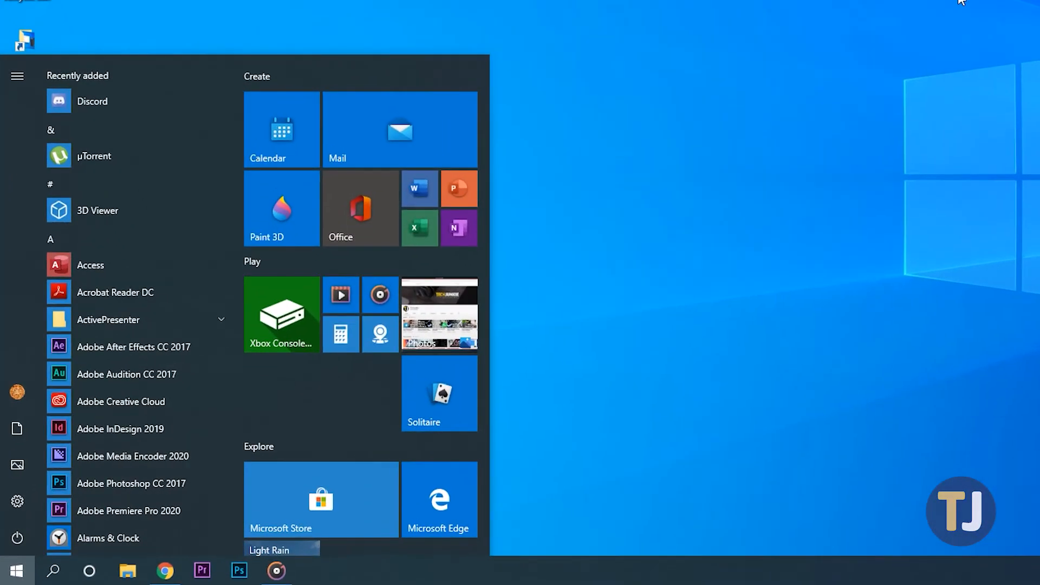
mouse_move(800, 221)
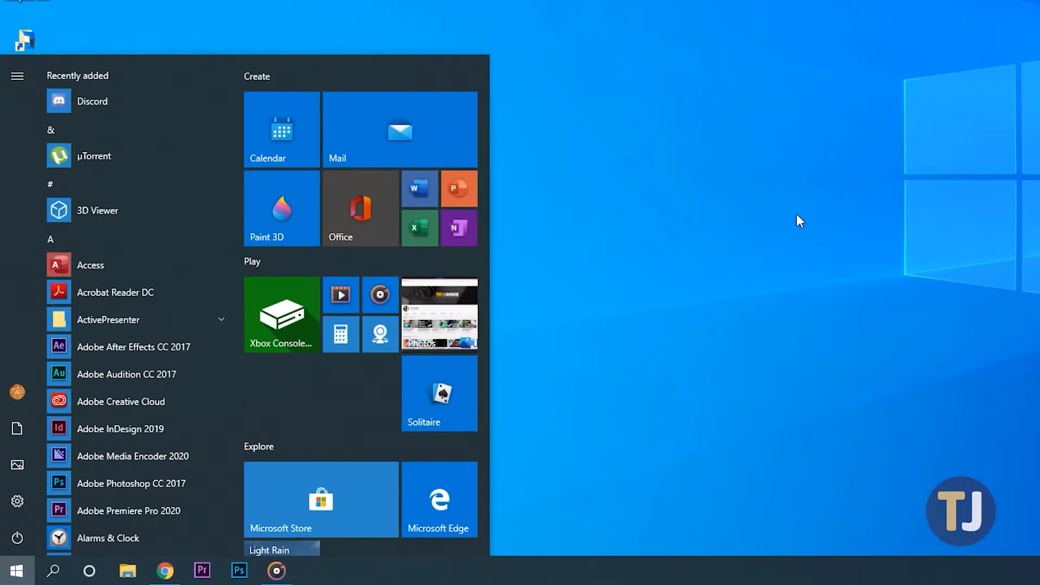
mouse_move(601, 297)
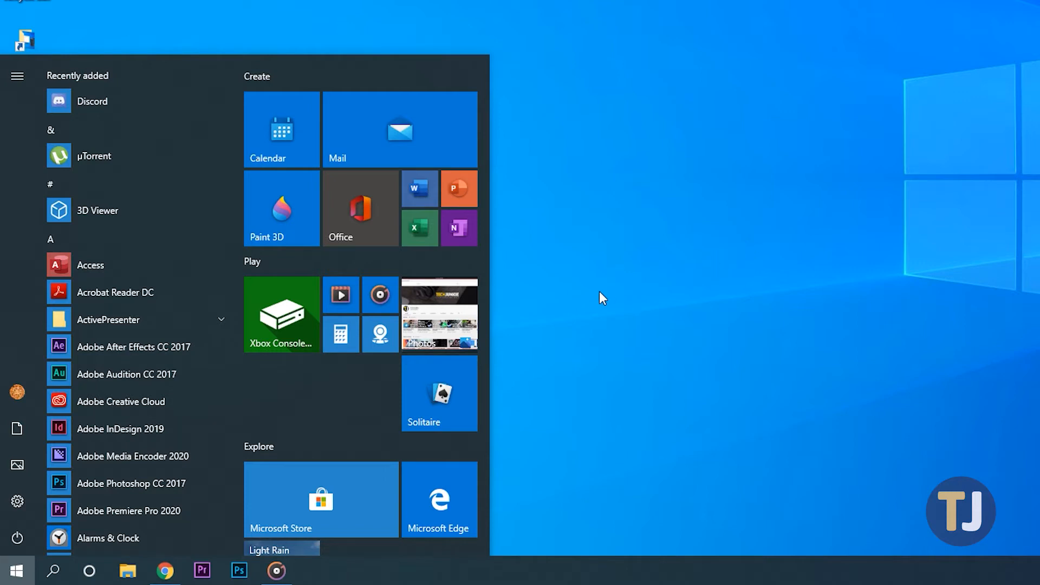
mouse_move(605, 305)
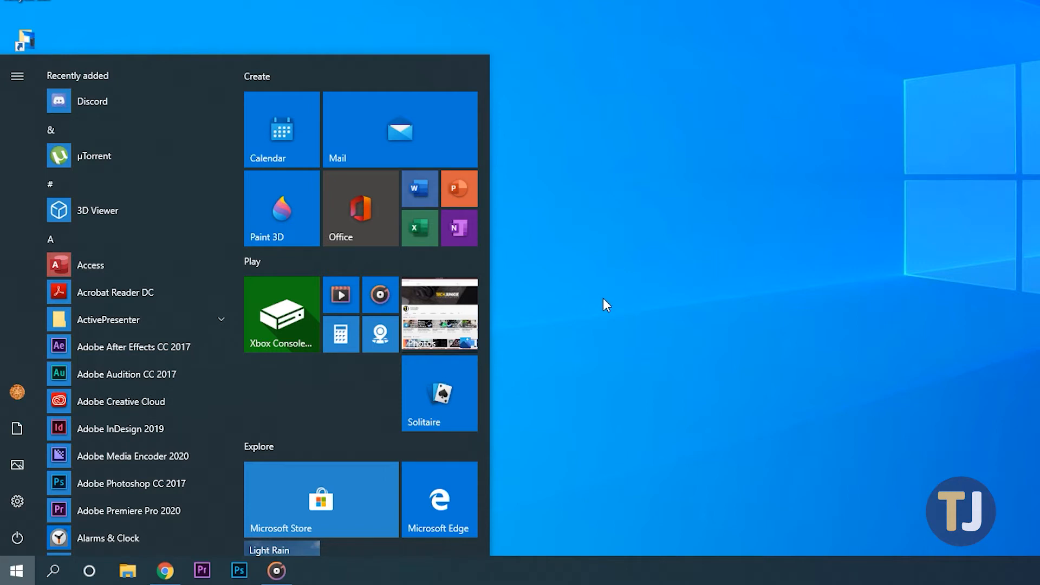
mouse_move(599, 312)
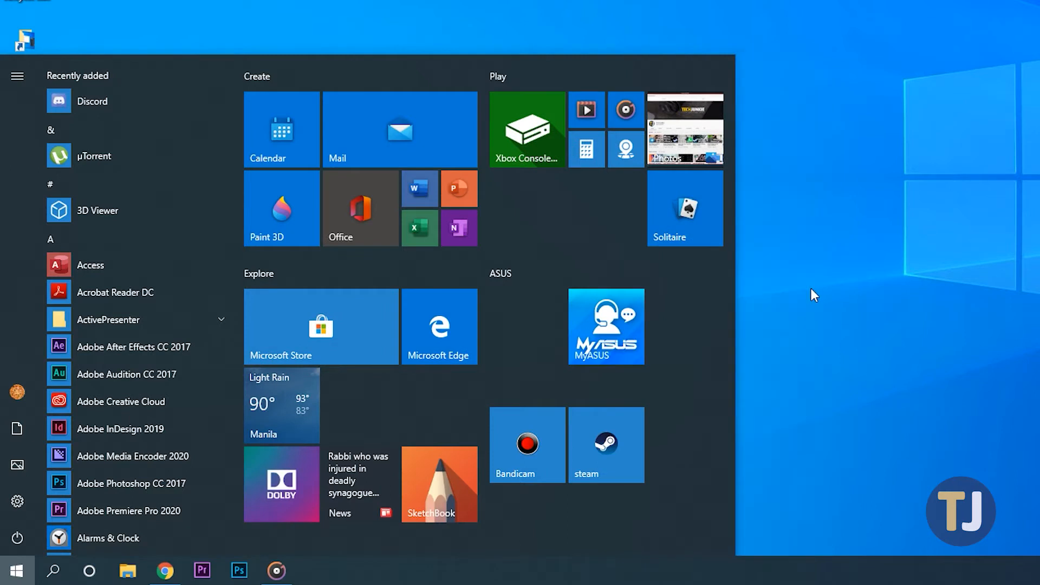
mouse_move(725, 359)
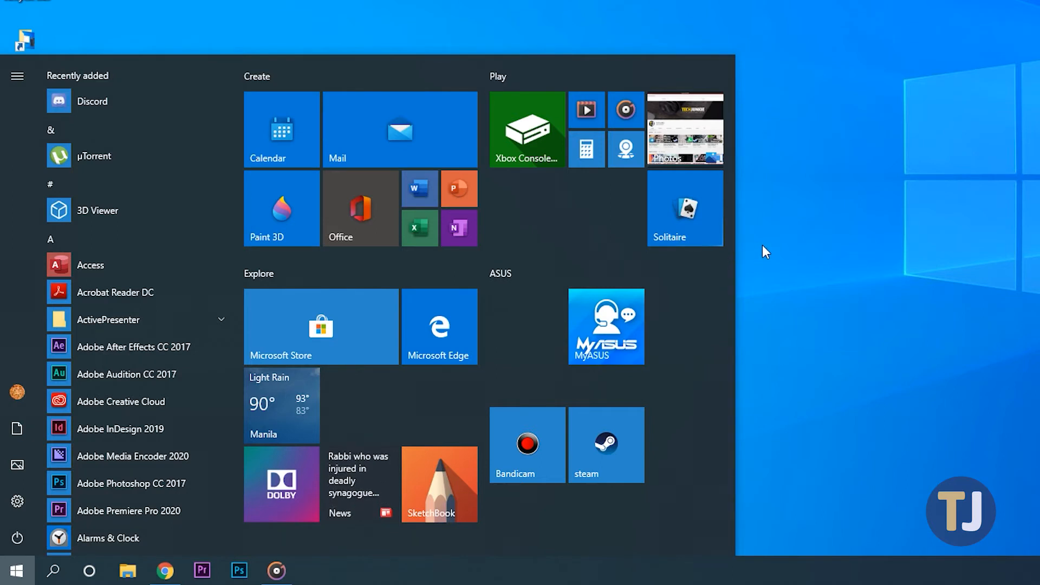
mouse_move(723, 230)
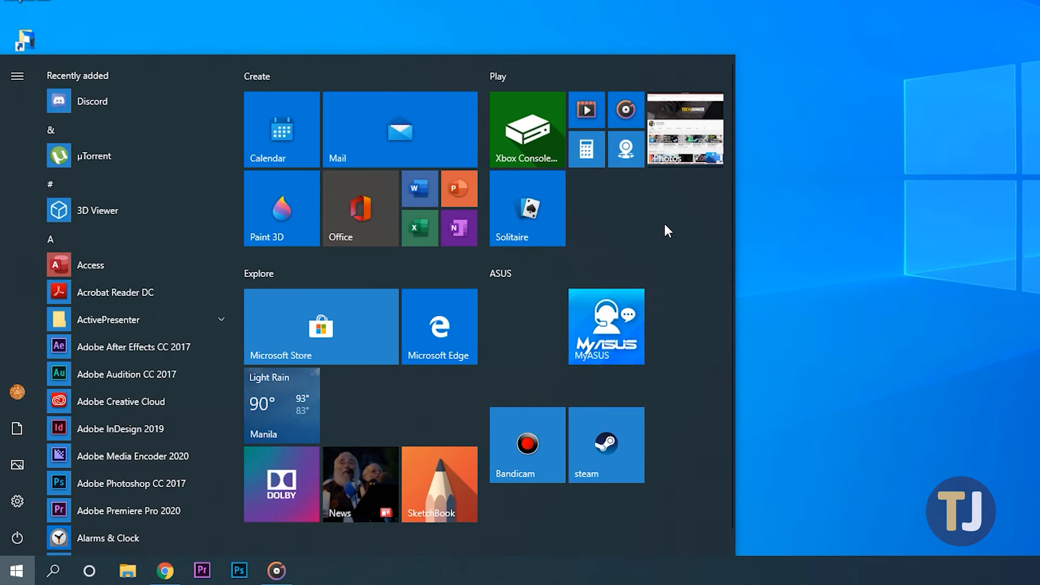
right_click(527, 209)
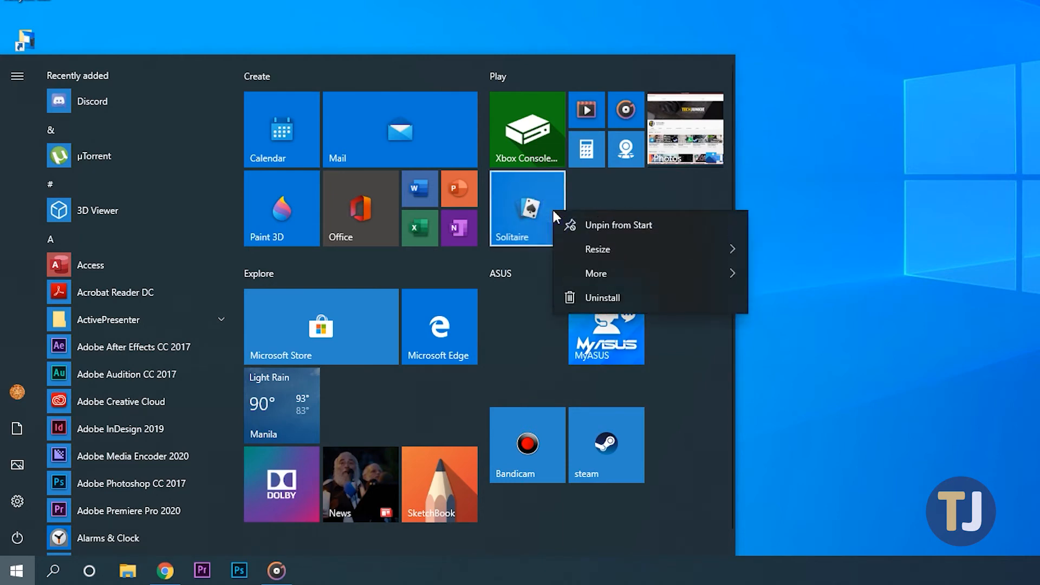
left_click(598, 249)
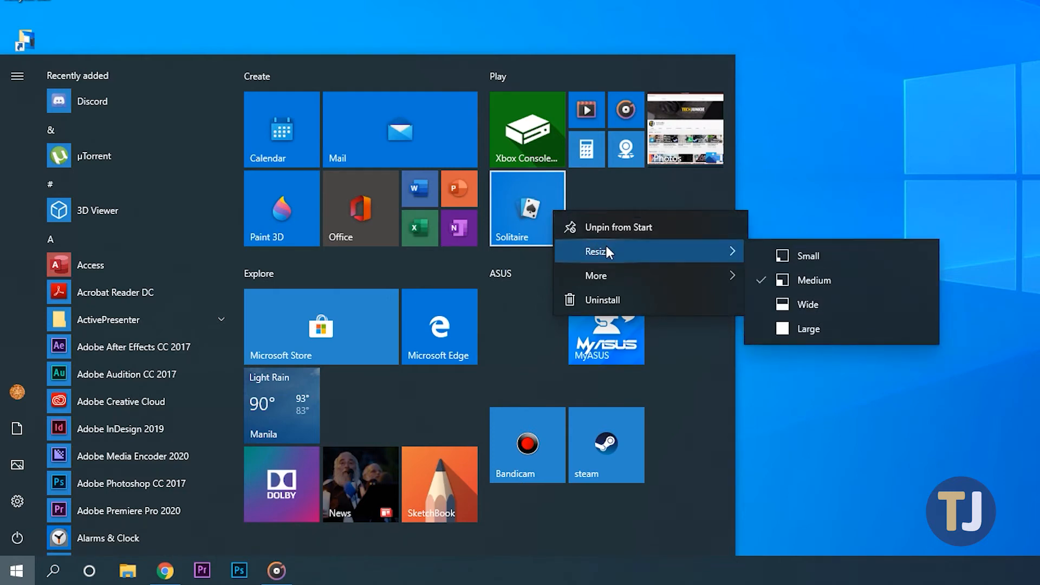
mouse_move(815, 285)
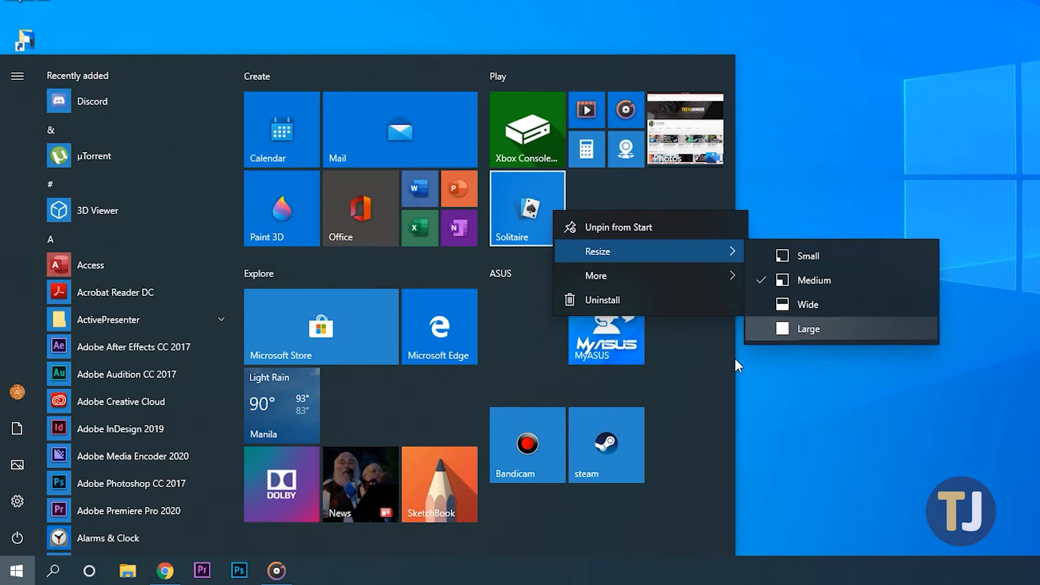
left_click(808, 329)
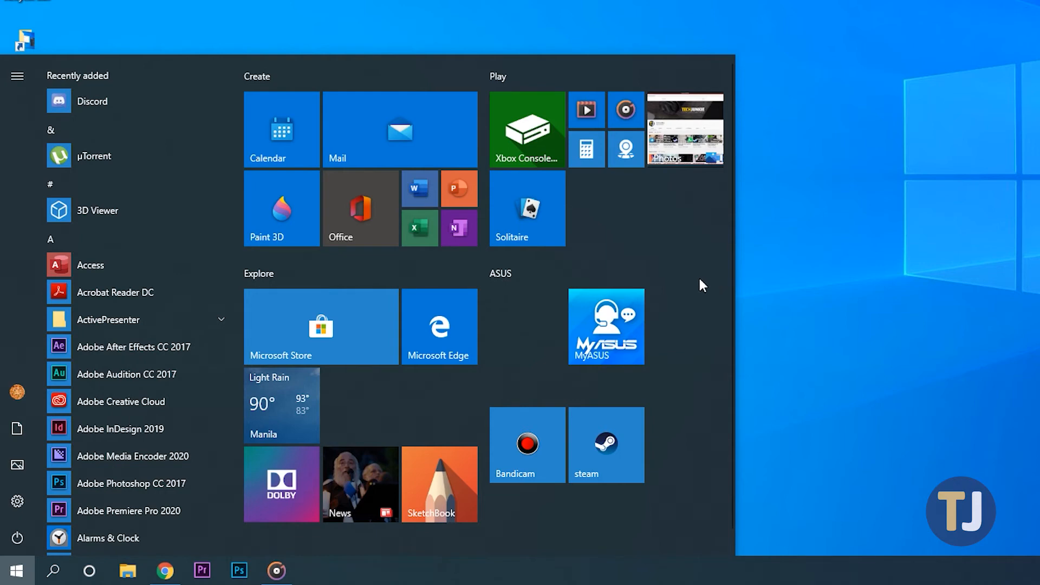
- Unpin the Solitaire tile and pin Discord from Recently added as a tile beside steam
right_click(526, 208)
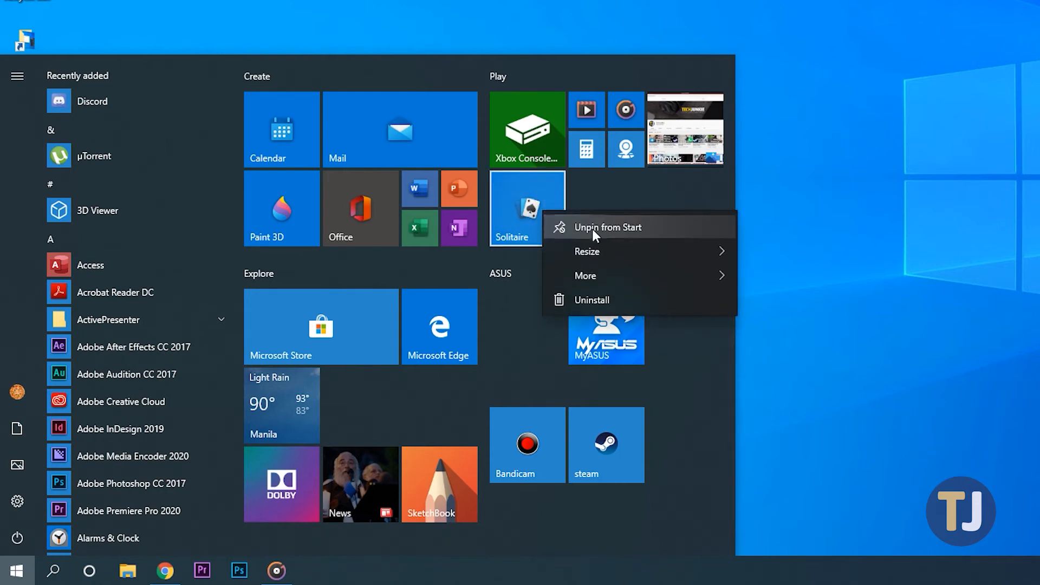
left_click(607, 226)
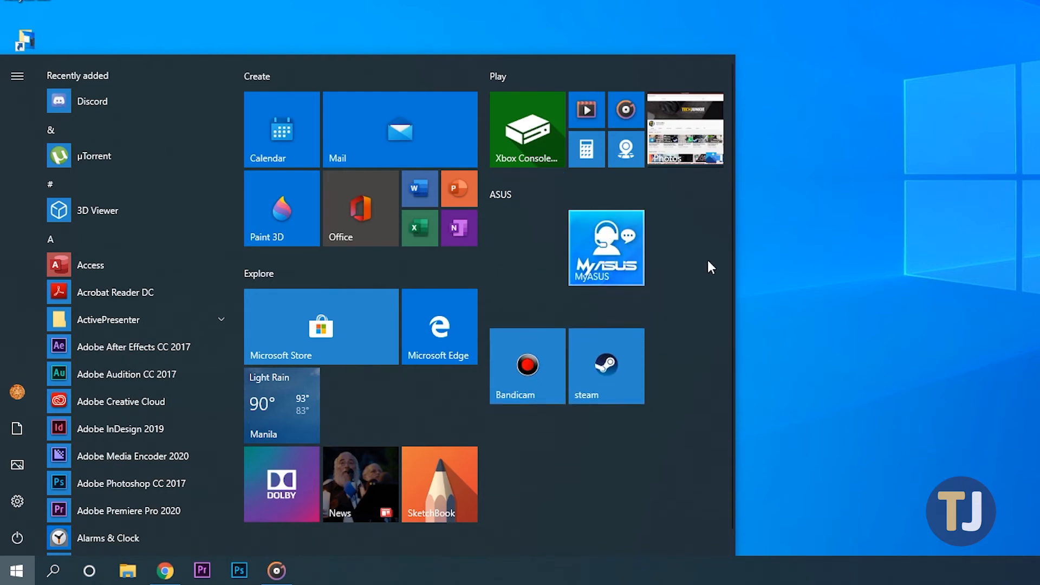
mouse_move(706, 281)
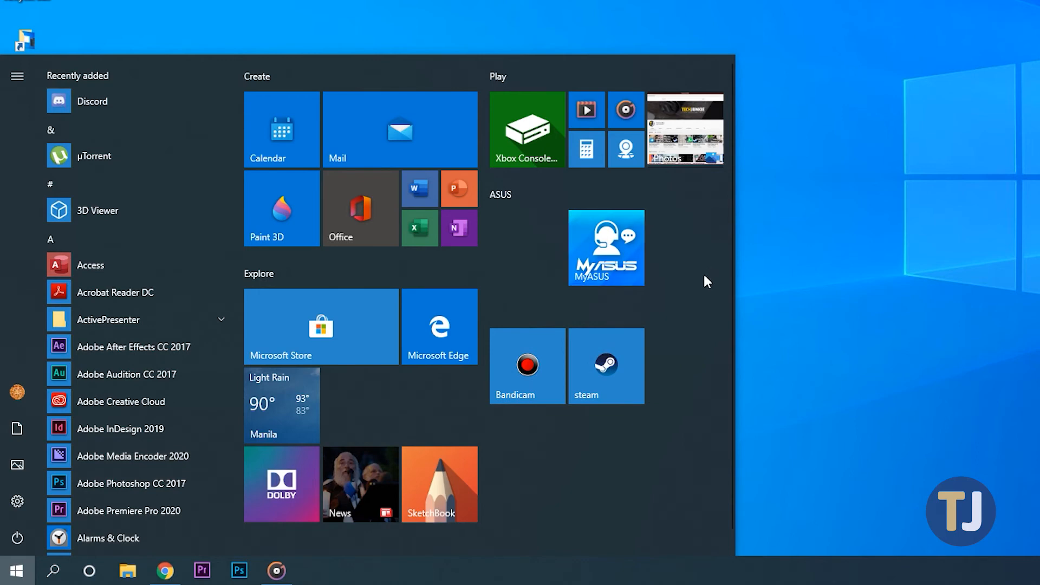
mouse_move(628, 272)
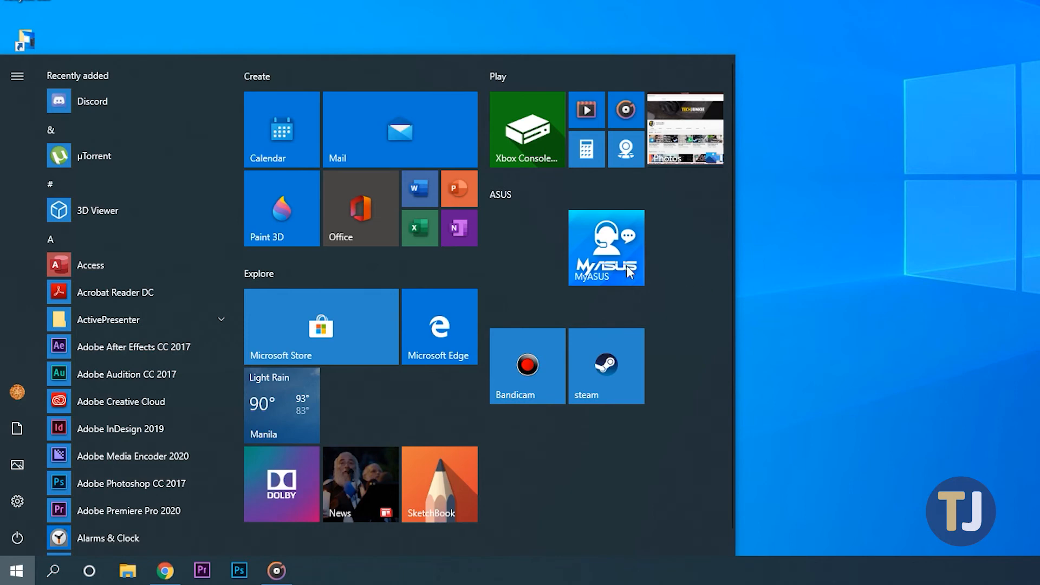
right_click(91, 101)
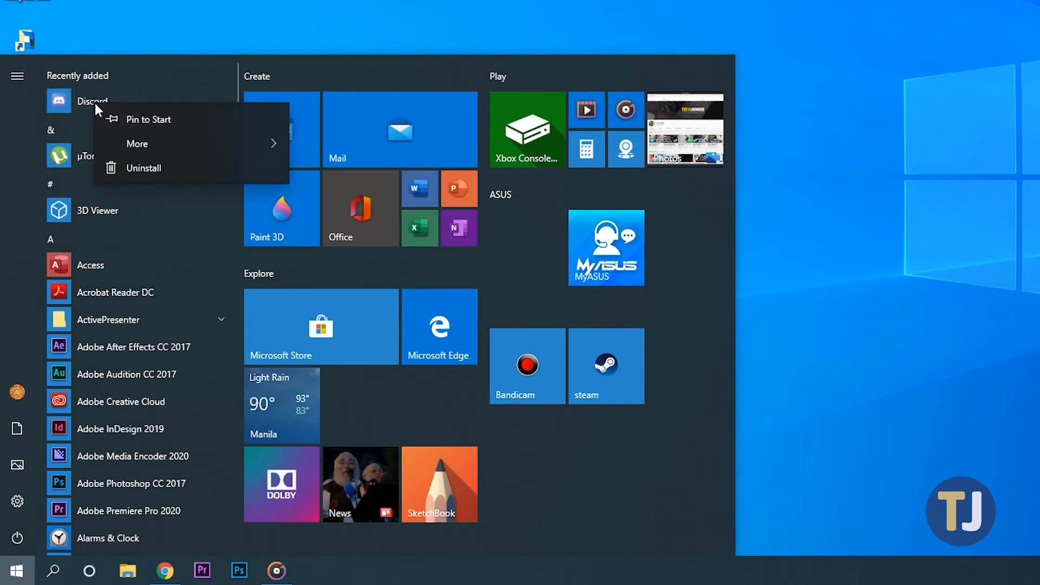
left_click(148, 119)
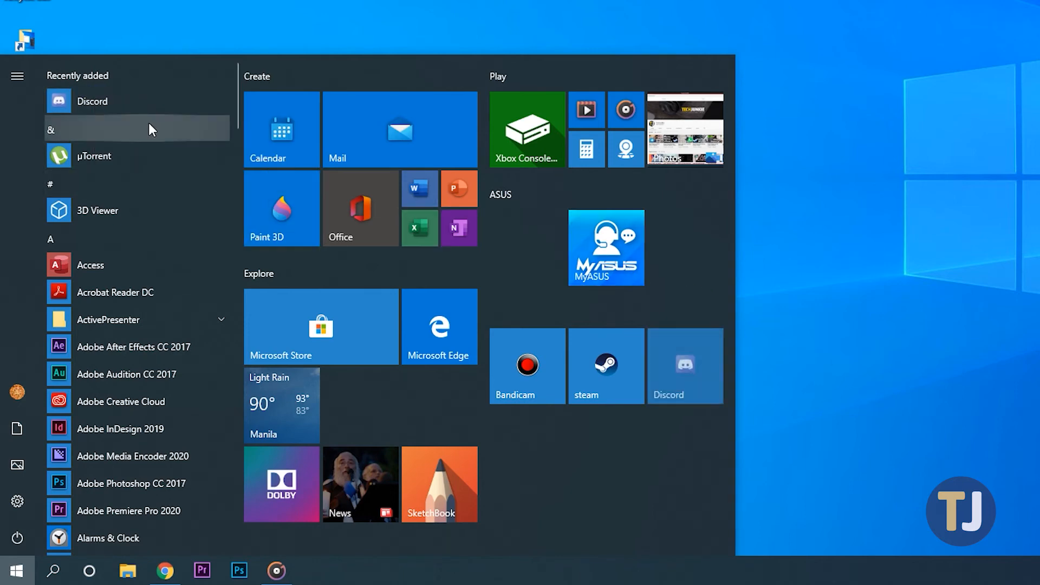